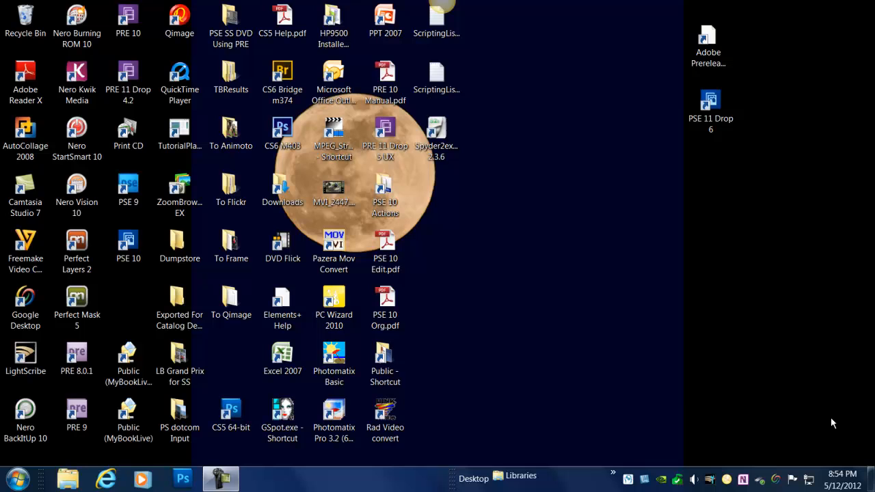
{"action": "mouse_move", "coordinate": [667, 396]}
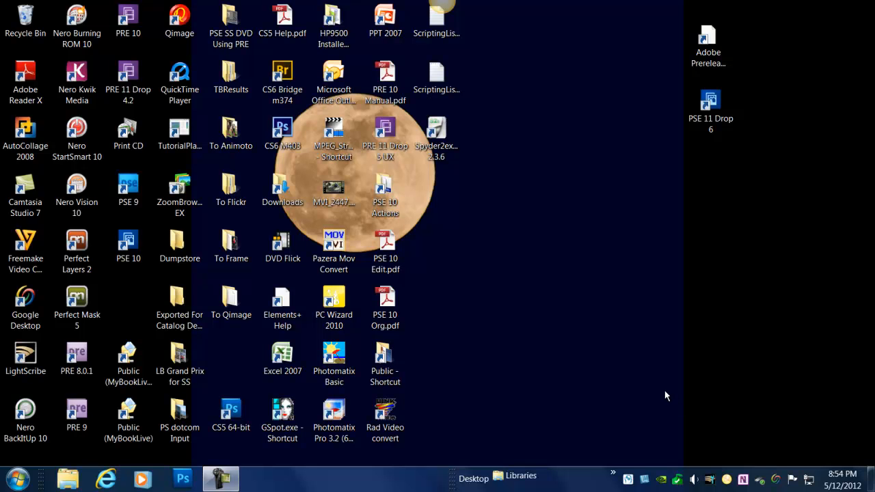
{"action": "mouse_move", "coordinate": [663, 391]}
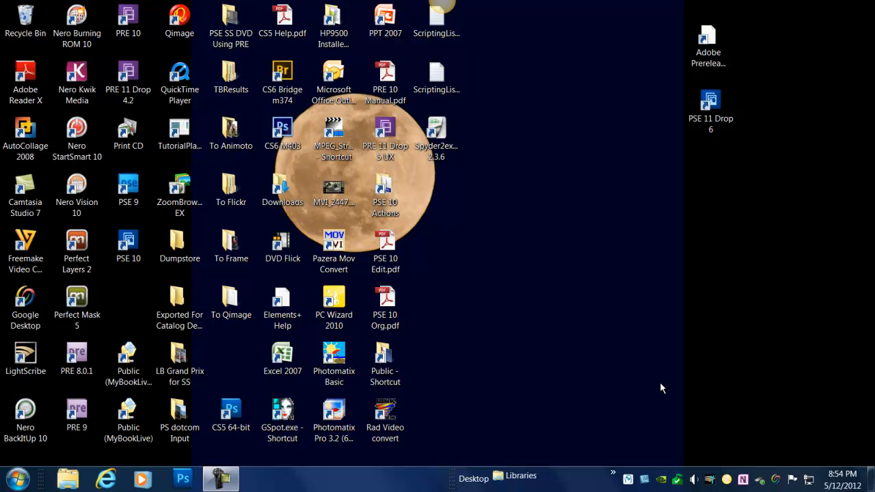
{"action": "mouse_move", "coordinate": [661, 385]}
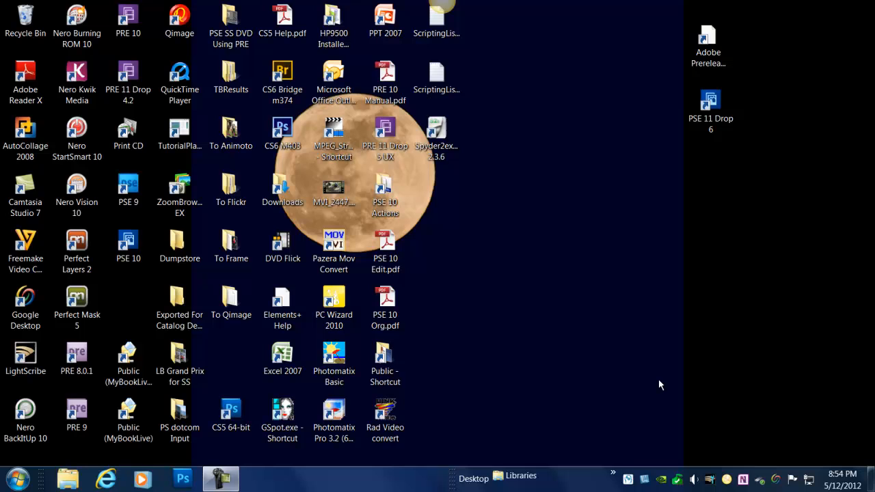
{"action": "mouse_move", "coordinate": [633, 379]}
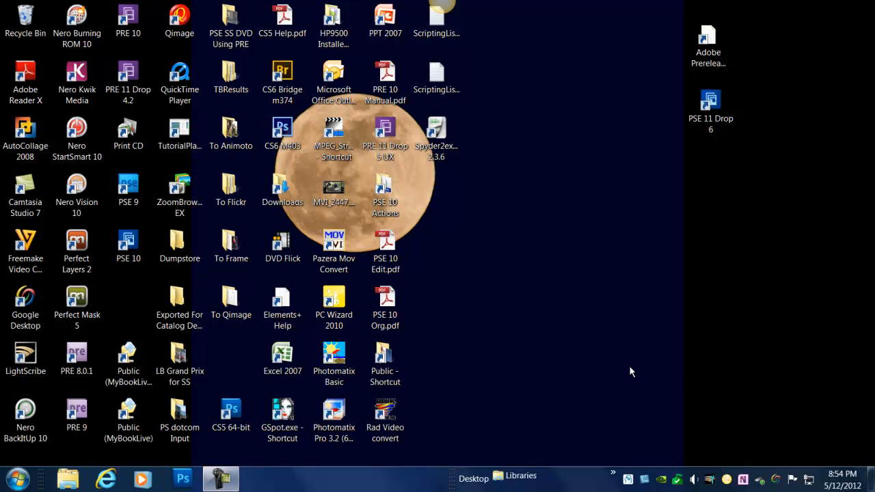
{"action": "mouse_move", "coordinate": [622, 369]}
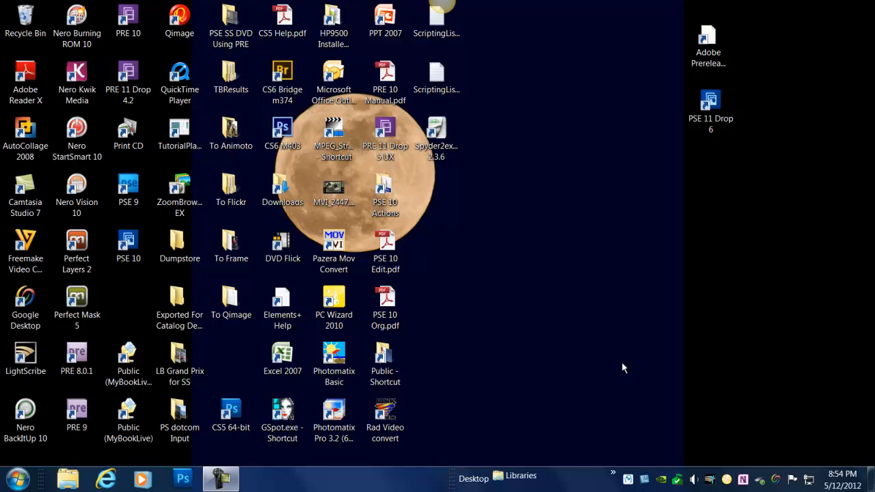
{"action": "mouse_move", "coordinate": [456, 468]}
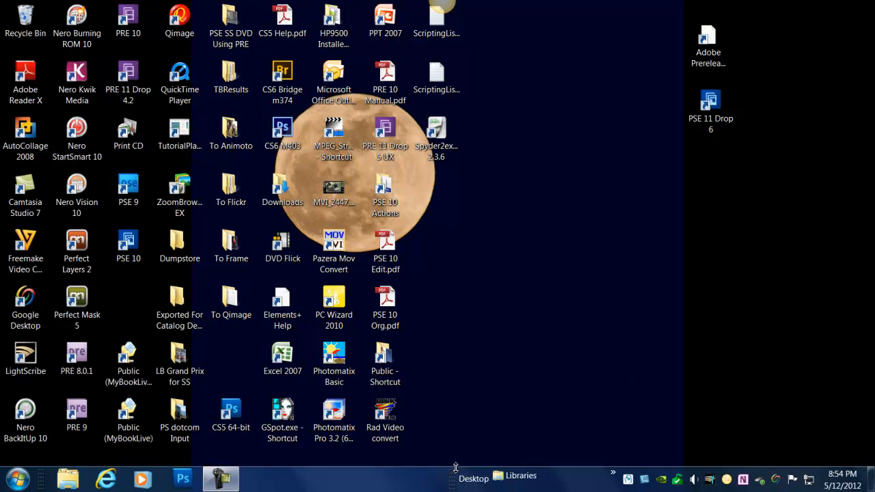
{"action": "mouse_move", "coordinate": [484, 434]}
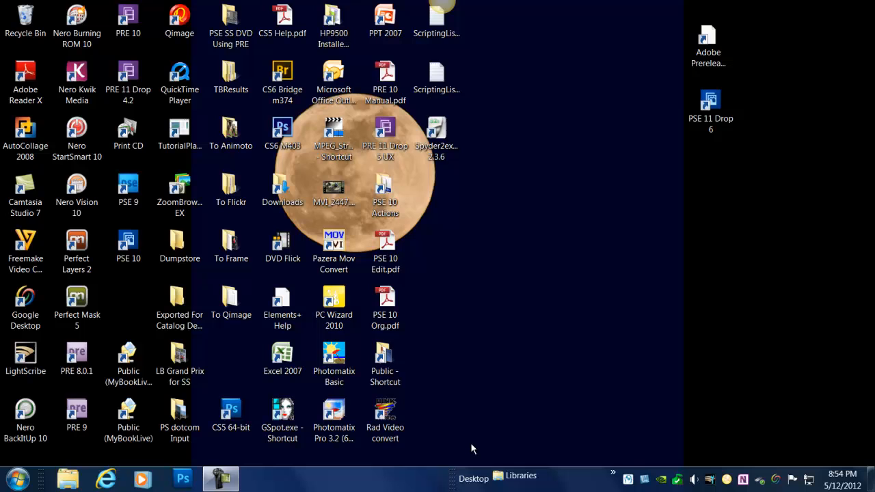
{"action": "mouse_move", "coordinate": [394, 469]}
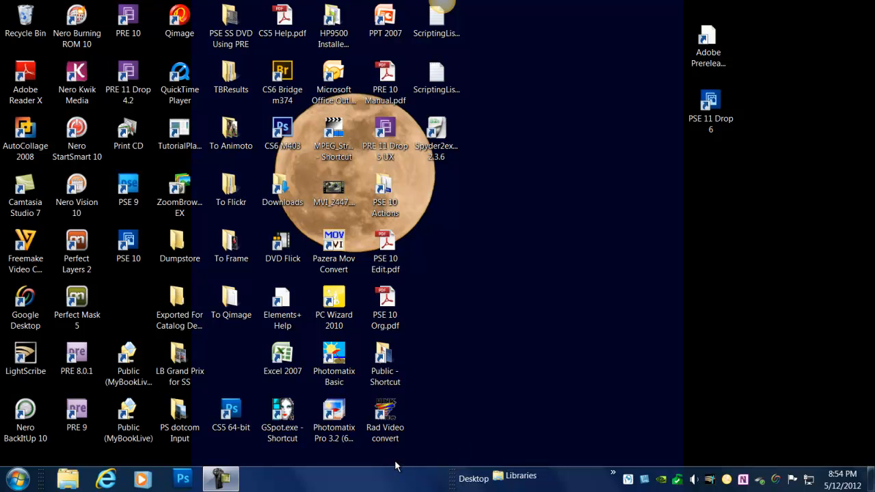
- Open the Start Menu and expand All Programs to list every installed application
{"action": "left_click", "coordinate": [128, 417]}
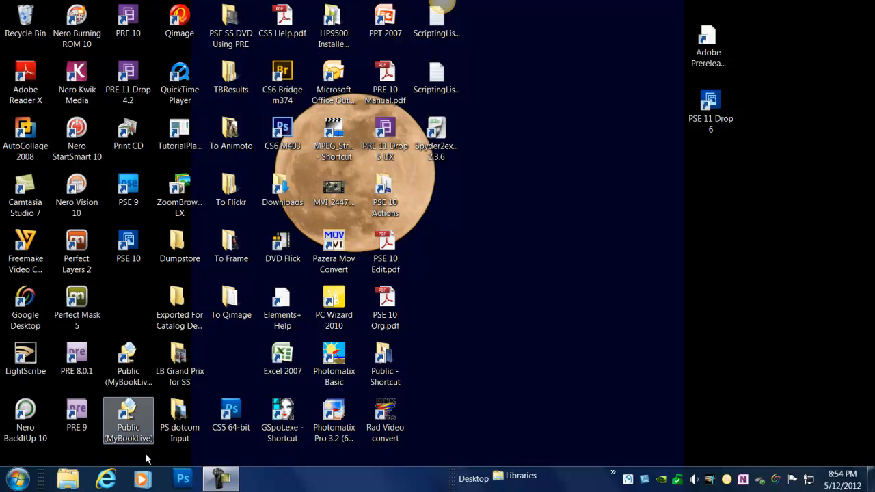
{"action": "left_click", "coordinate": [15, 478]}
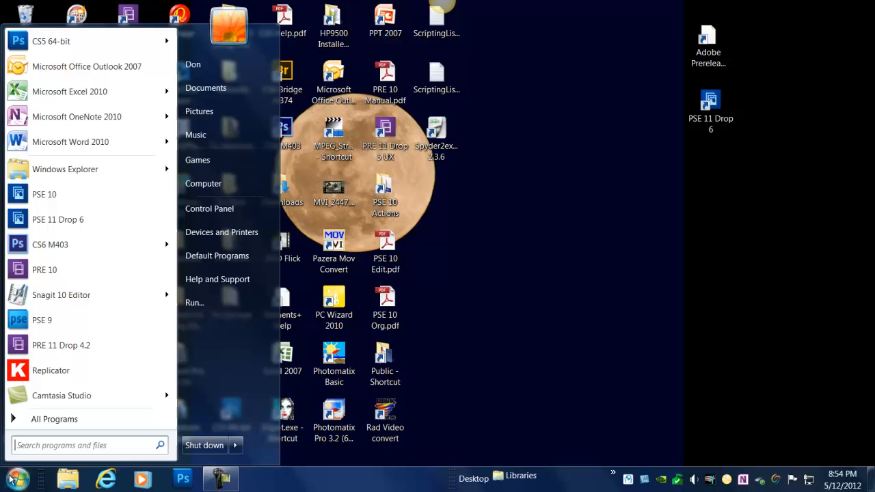
{"action": "mouse_move", "coordinate": [17, 441]}
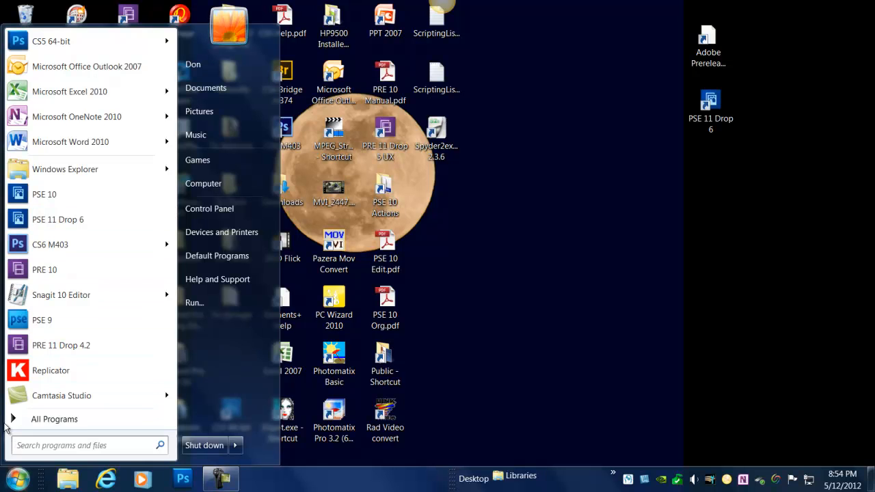
{"action": "left_click", "coordinate": [54, 420]}
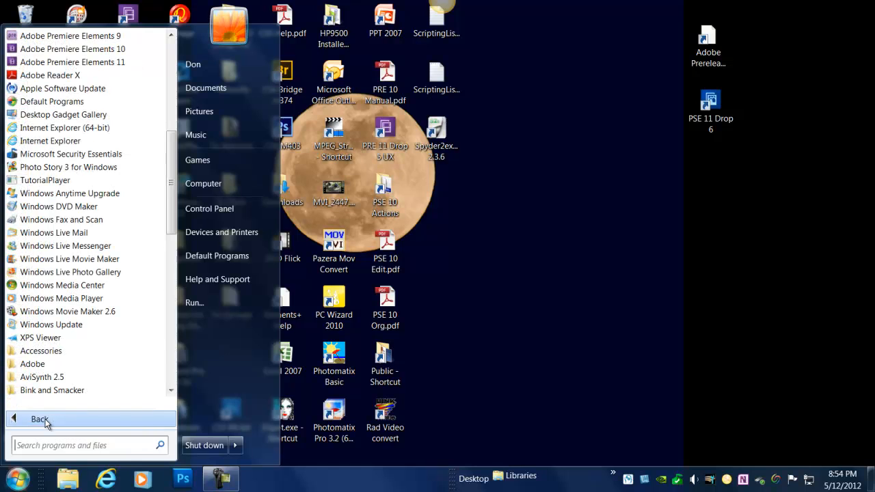
{"action": "mouse_move", "coordinate": [40, 350]}
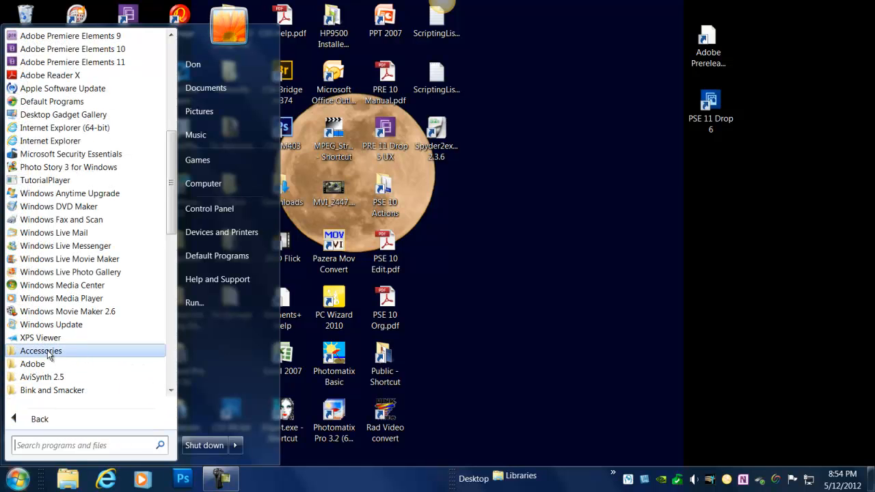
{"action": "mouse_move", "coordinate": [67, 311]}
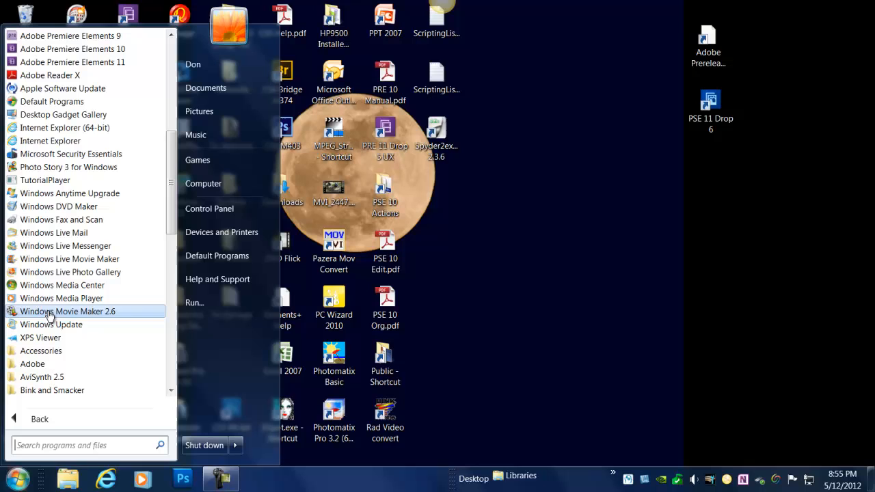
{"action": "mouse_move", "coordinate": [62, 285]}
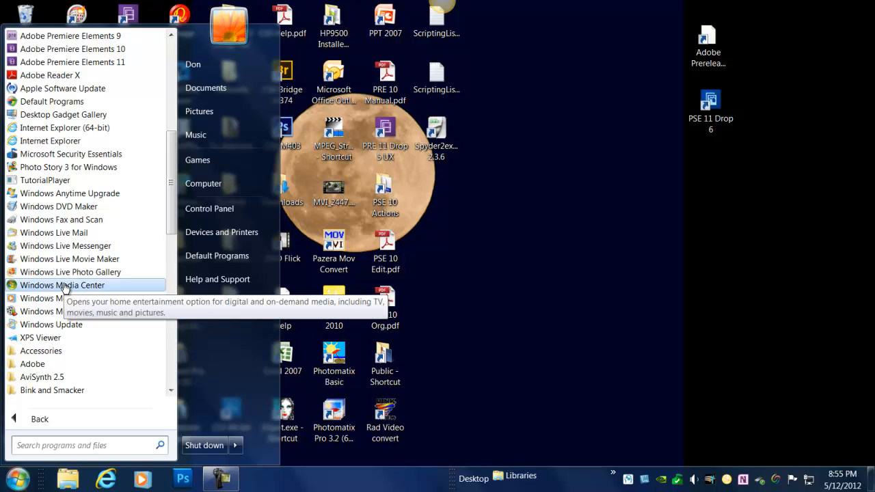
{"action": "mouse_move", "coordinate": [39, 337]}
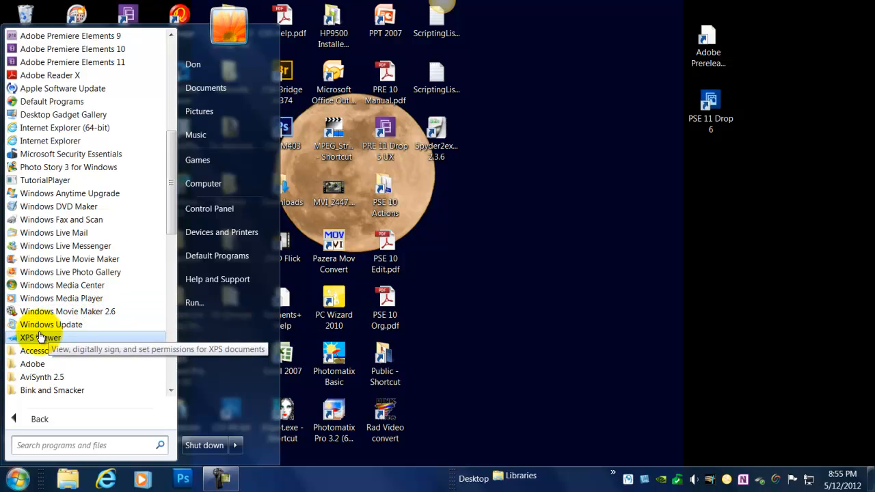
{"action": "mouse_move", "coordinate": [62, 298]}
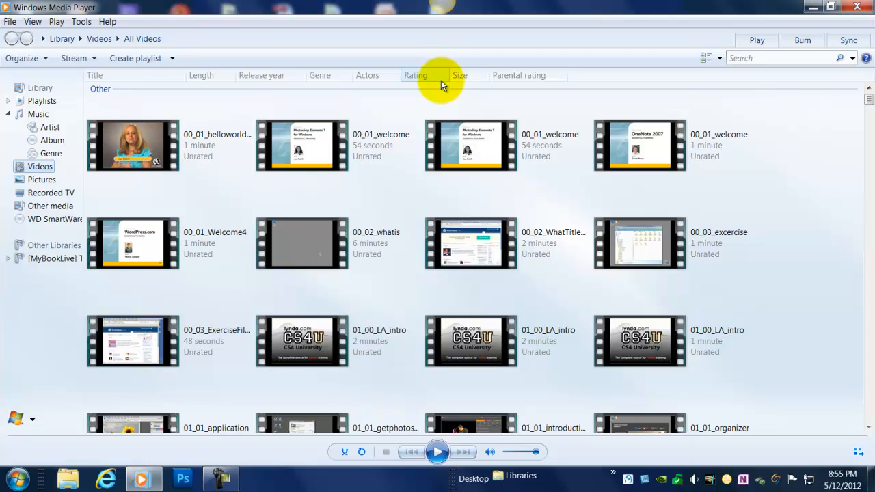
{"action": "mouse_move", "coordinate": [530, 65]}
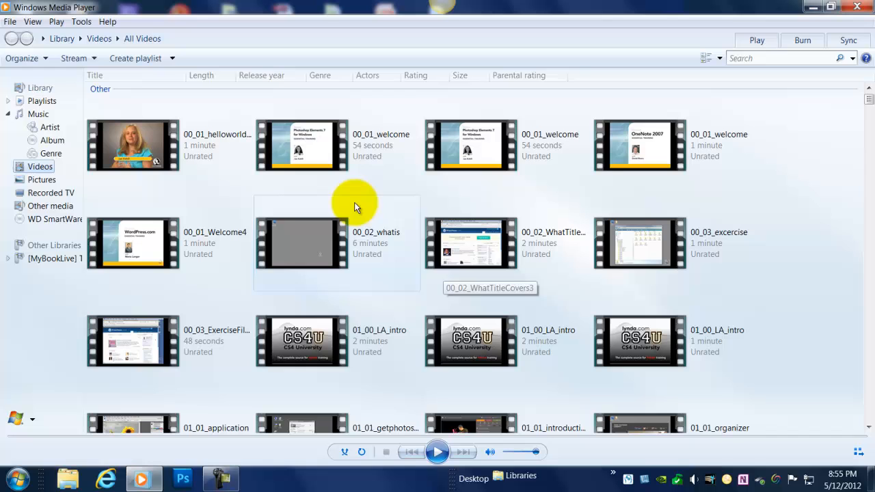
{"action": "mouse_move", "coordinate": [29, 181]}
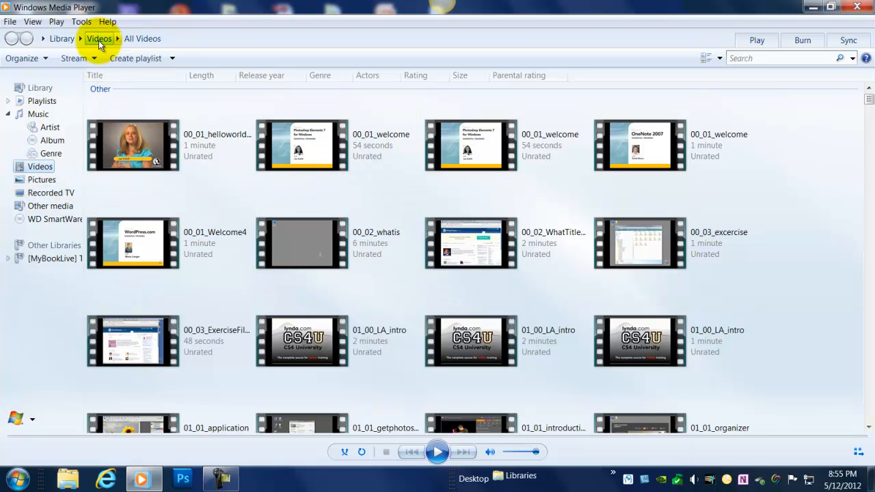
{"action": "mouse_move", "coordinate": [551, 212]}
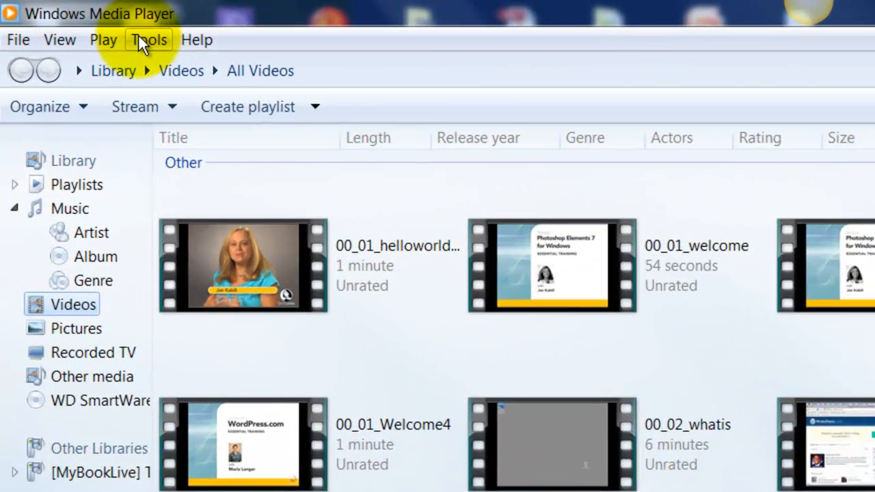
- In Tools > Options Rip Music, keep MP3 and Rip CD automatically unchecked, then confirm
{"action": "left_click", "coordinate": [149, 39]}
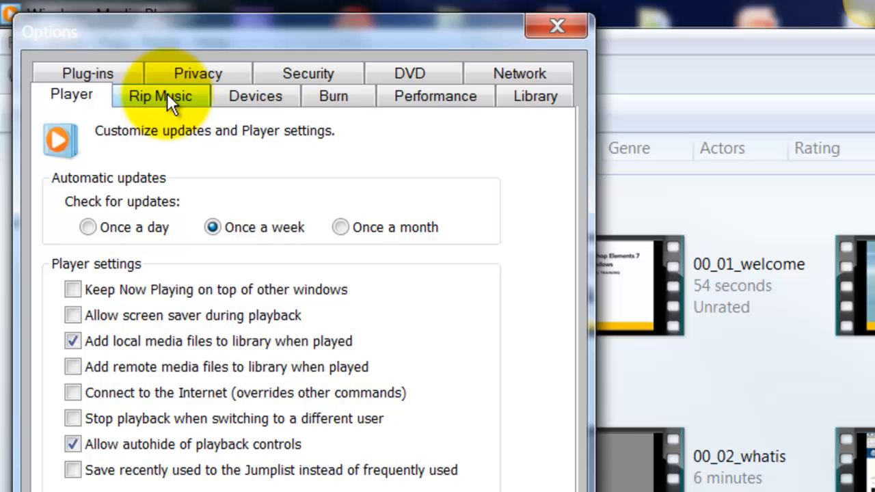
{"action": "left_click", "coordinate": [160, 96]}
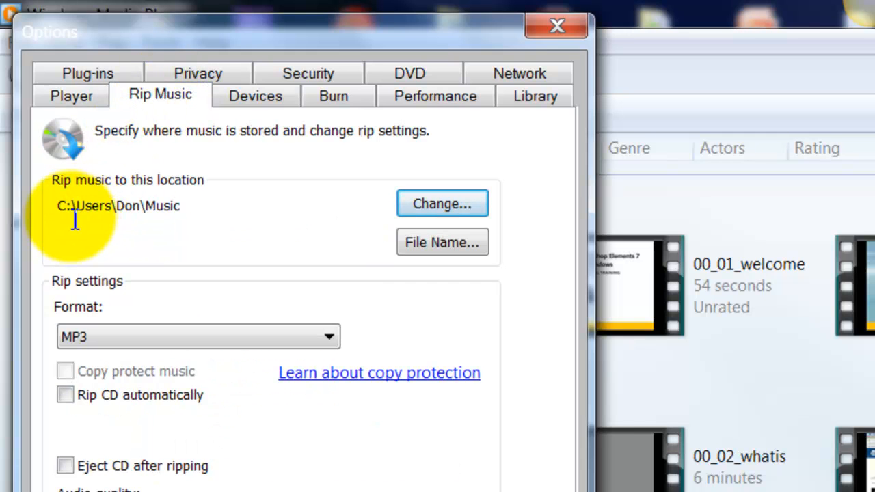
{"action": "mouse_move", "coordinate": [192, 205]}
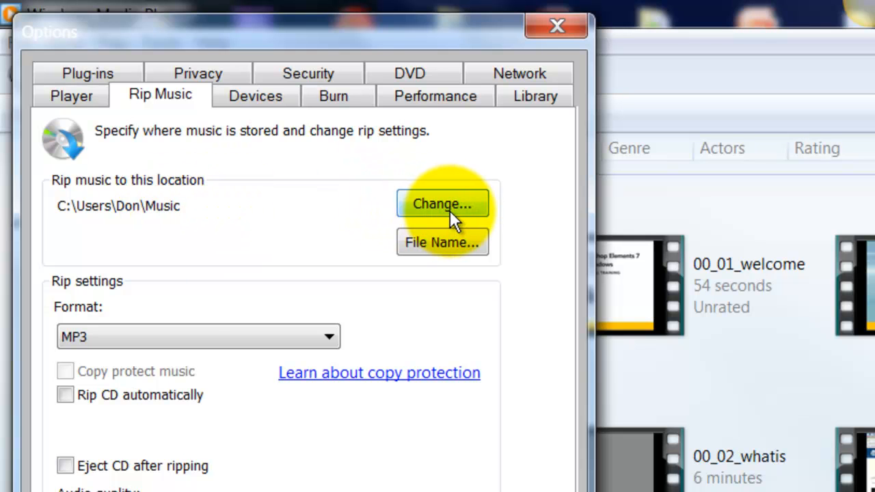
{"action": "mouse_move", "coordinate": [34, 359]}
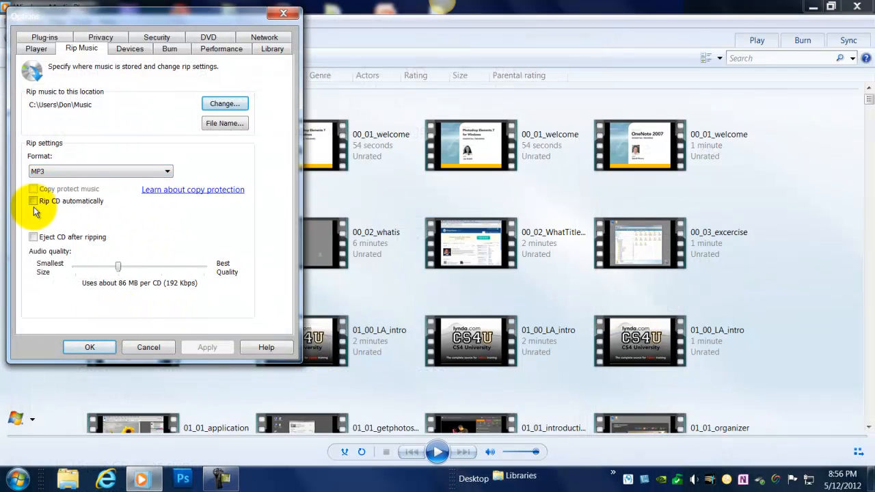
{"action": "left_click", "coordinate": [33, 201]}
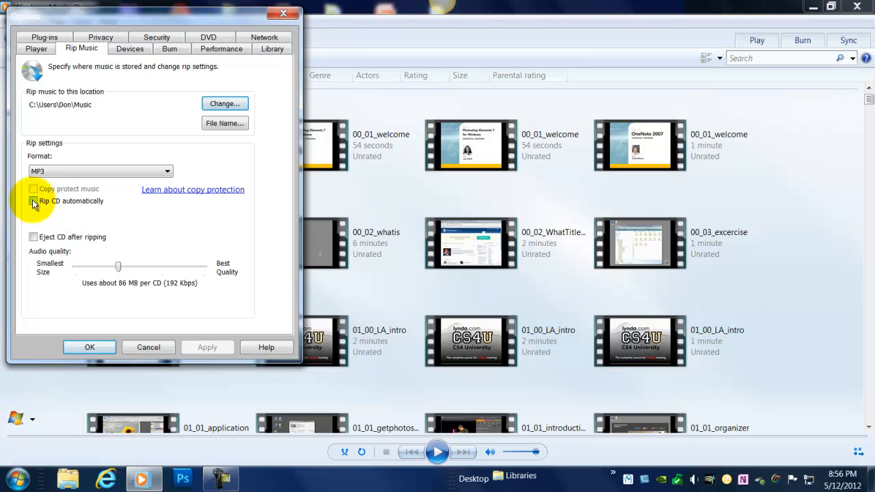
{"action": "left_click", "coordinate": [32, 201]}
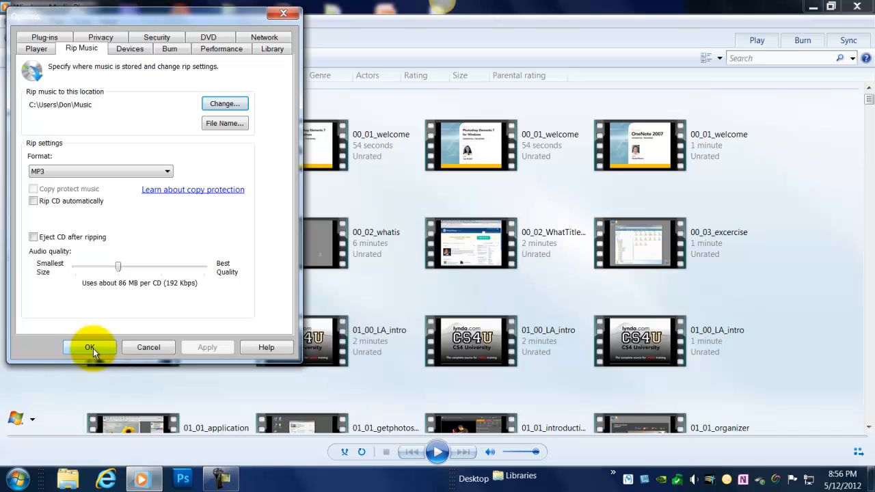
{"action": "left_click", "coordinate": [91, 348]}
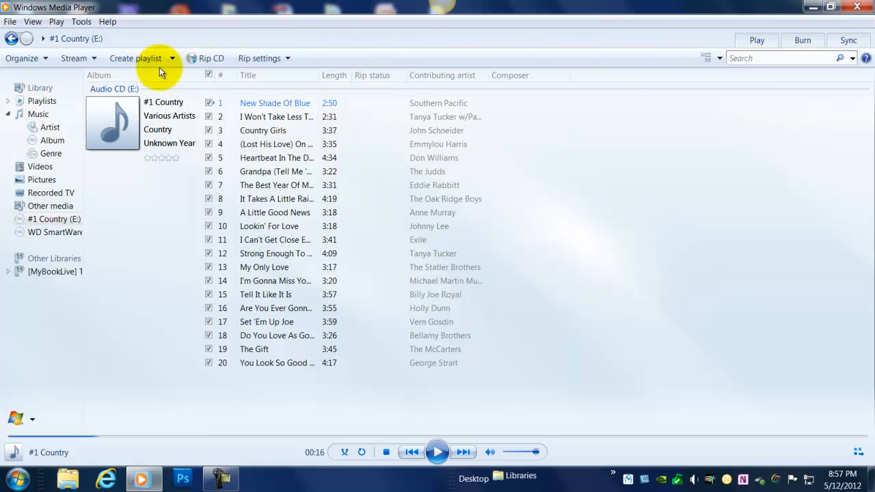
{"action": "mouse_move", "coordinate": [203, 80]}
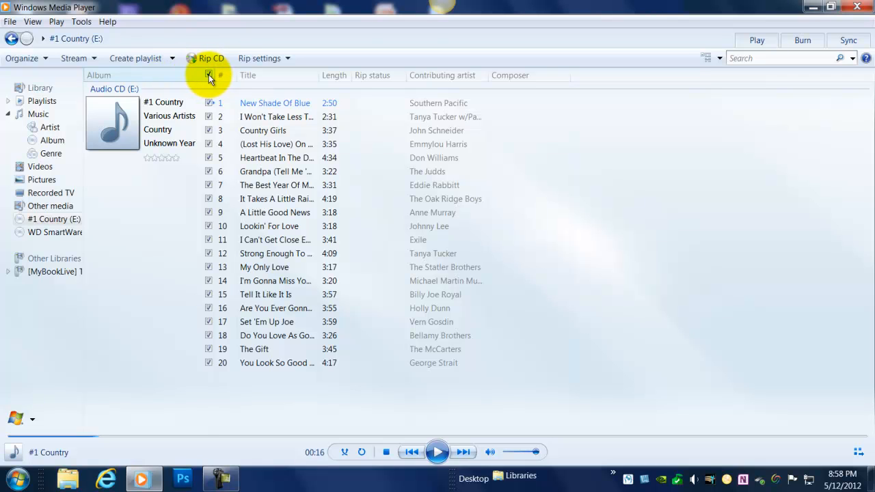
- Clear all track checkmarks, check the wanted tracks, and start ripping tracks 3 and 9
{"action": "left_click", "coordinate": [209, 75]}
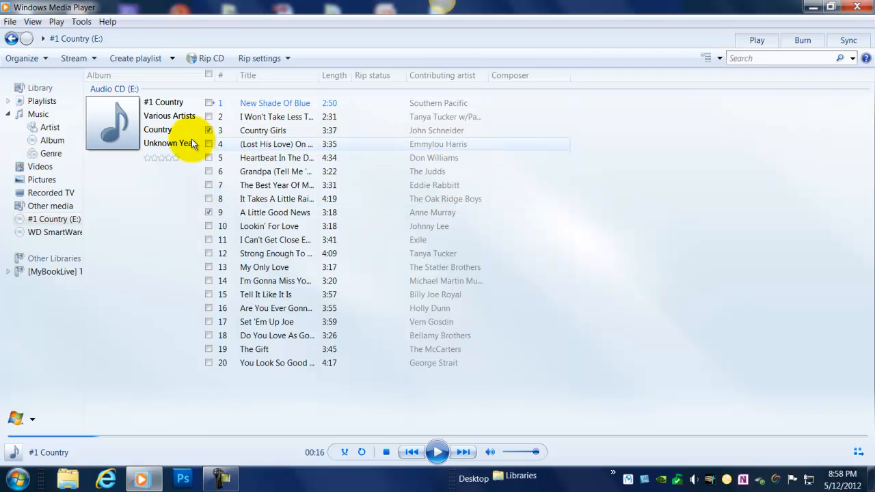
{"action": "left_click", "coordinate": [275, 103]}
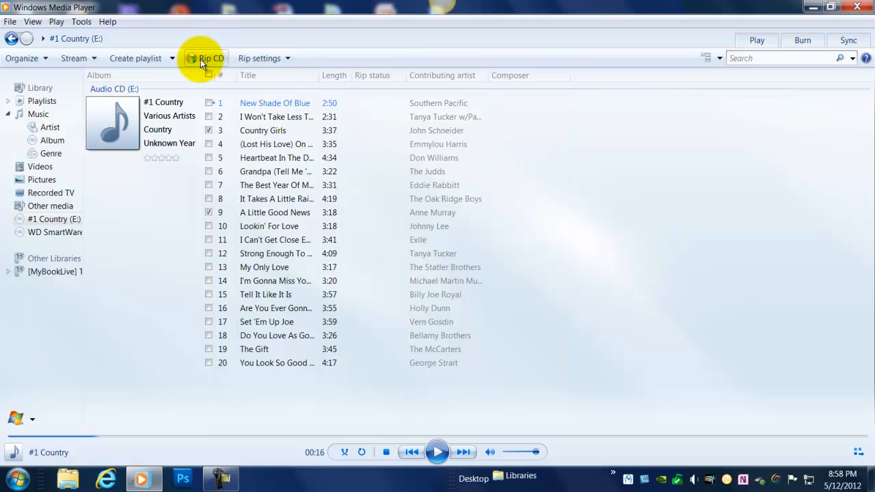
{"action": "left_click", "coordinate": [211, 58]}
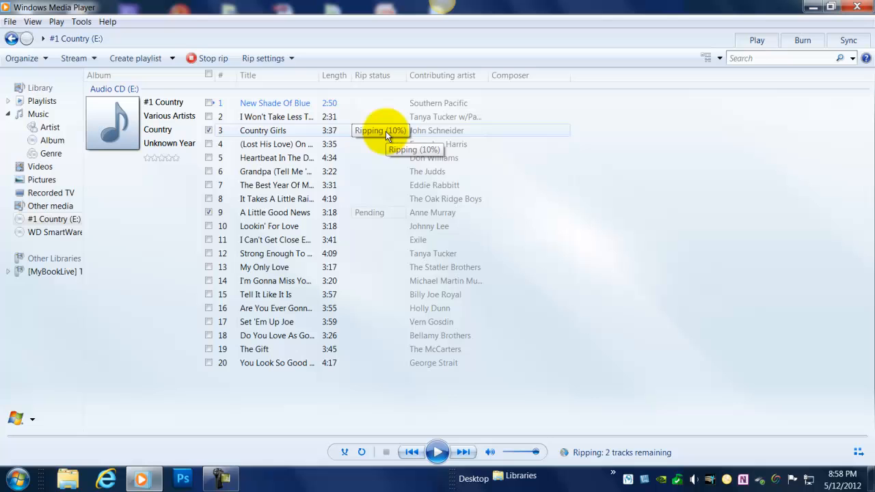
{"action": "mouse_move", "coordinate": [367, 218]}
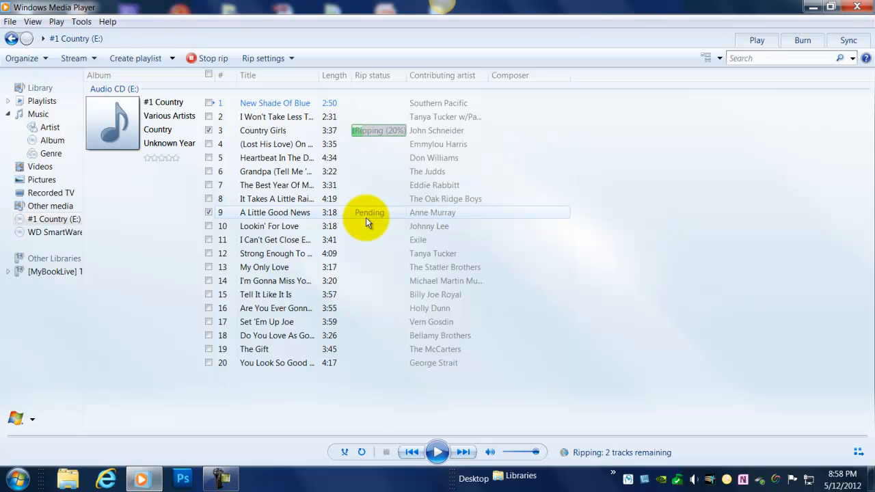